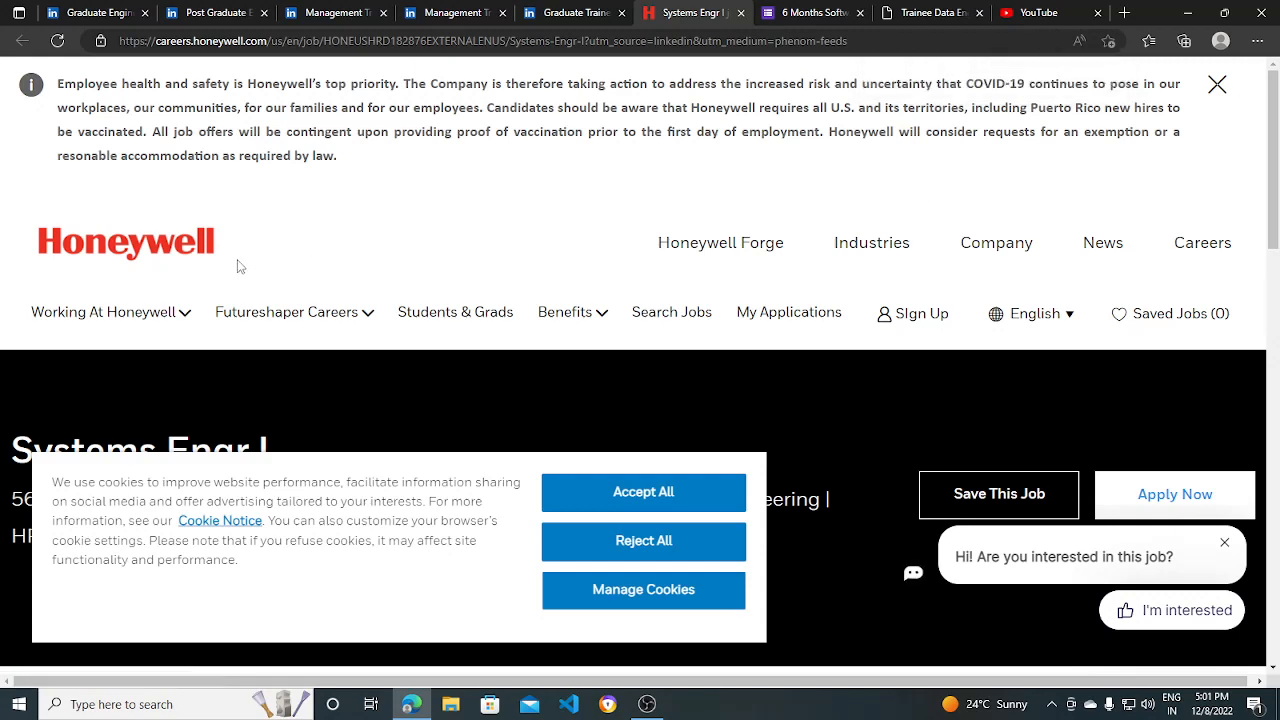
# Scroll through the Honeywell Systems Engr I posting and highlight its Bachelors degree in Engineering requirement.
pyautogui.scroll(-3)
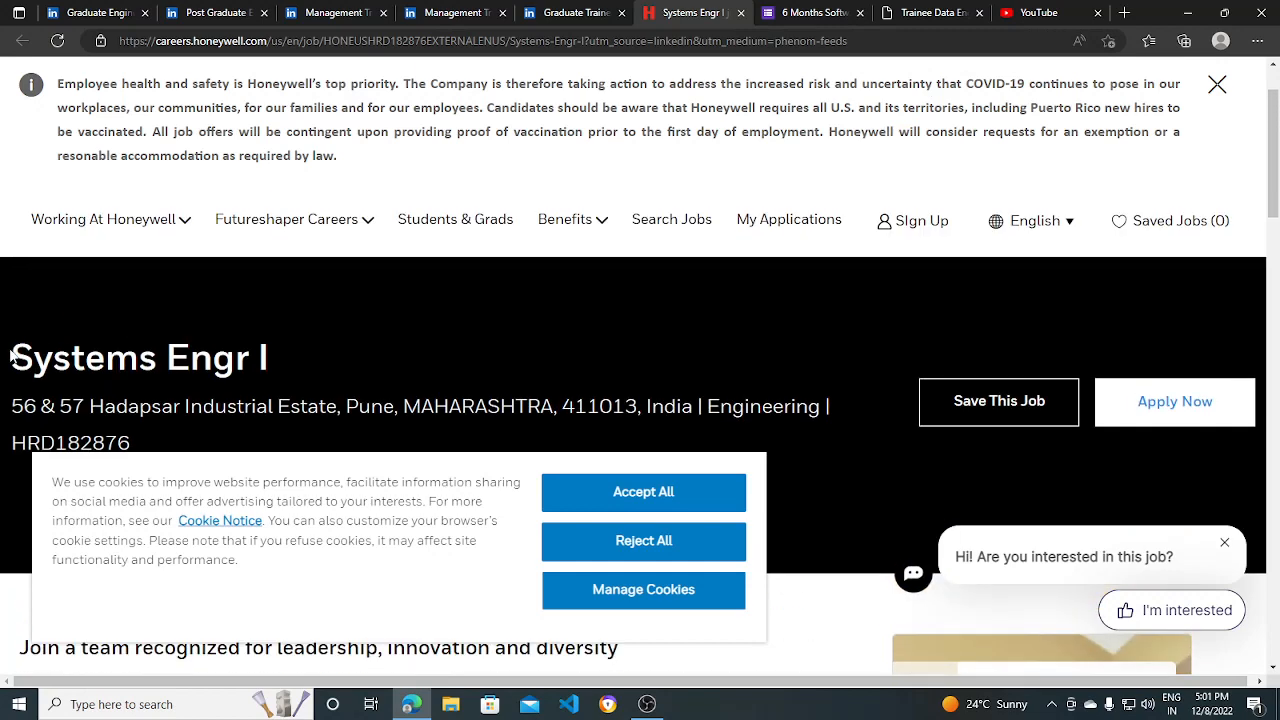
pyautogui.scroll(-3)
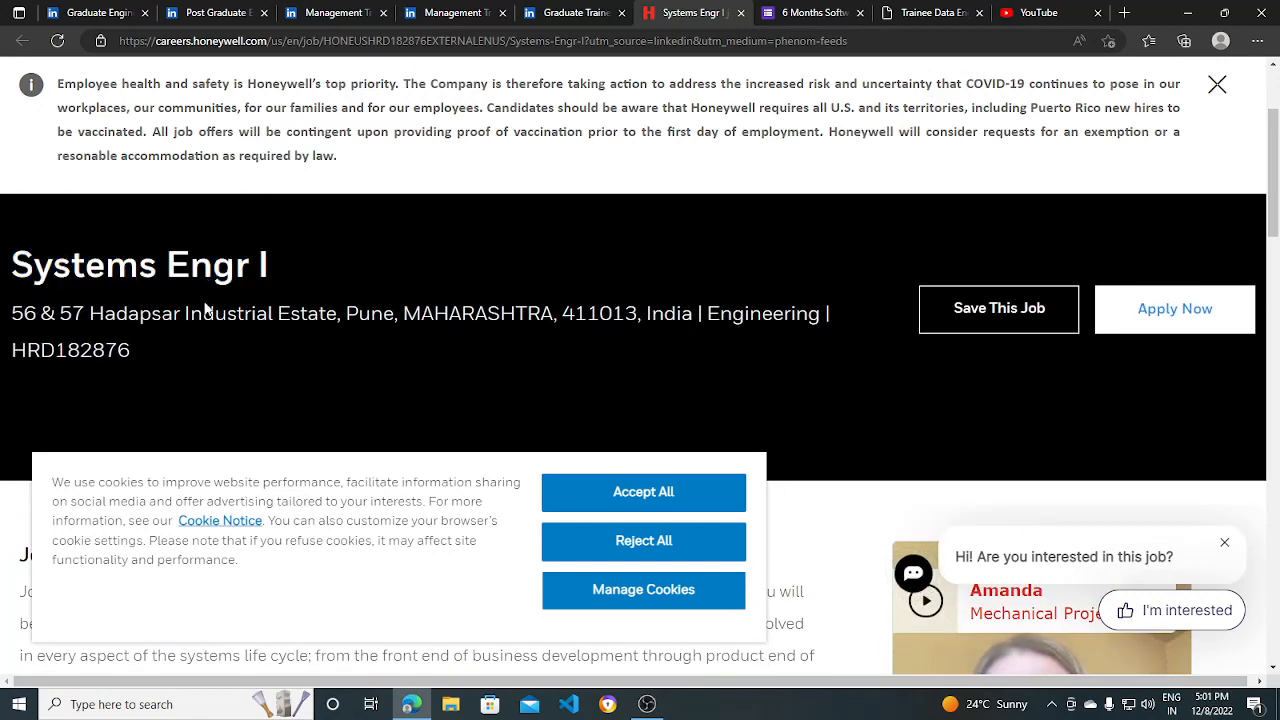
pyautogui.scroll(-3)
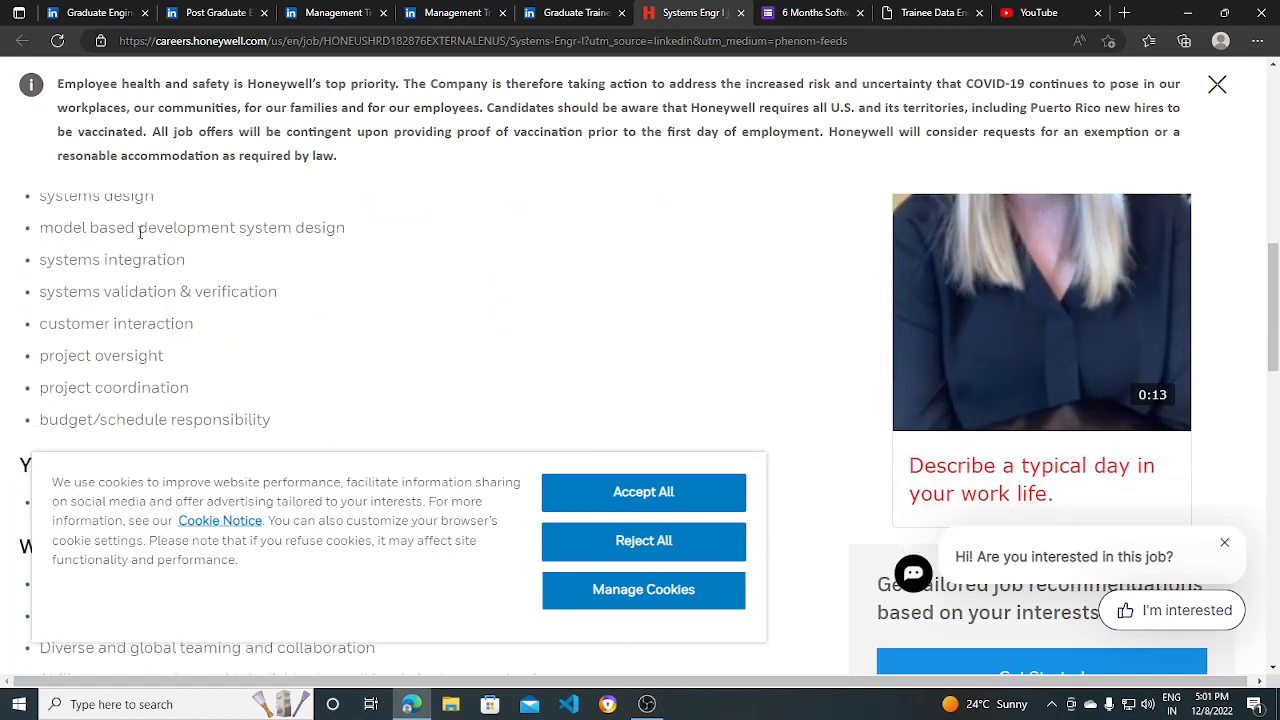
pyautogui.scroll(-3)
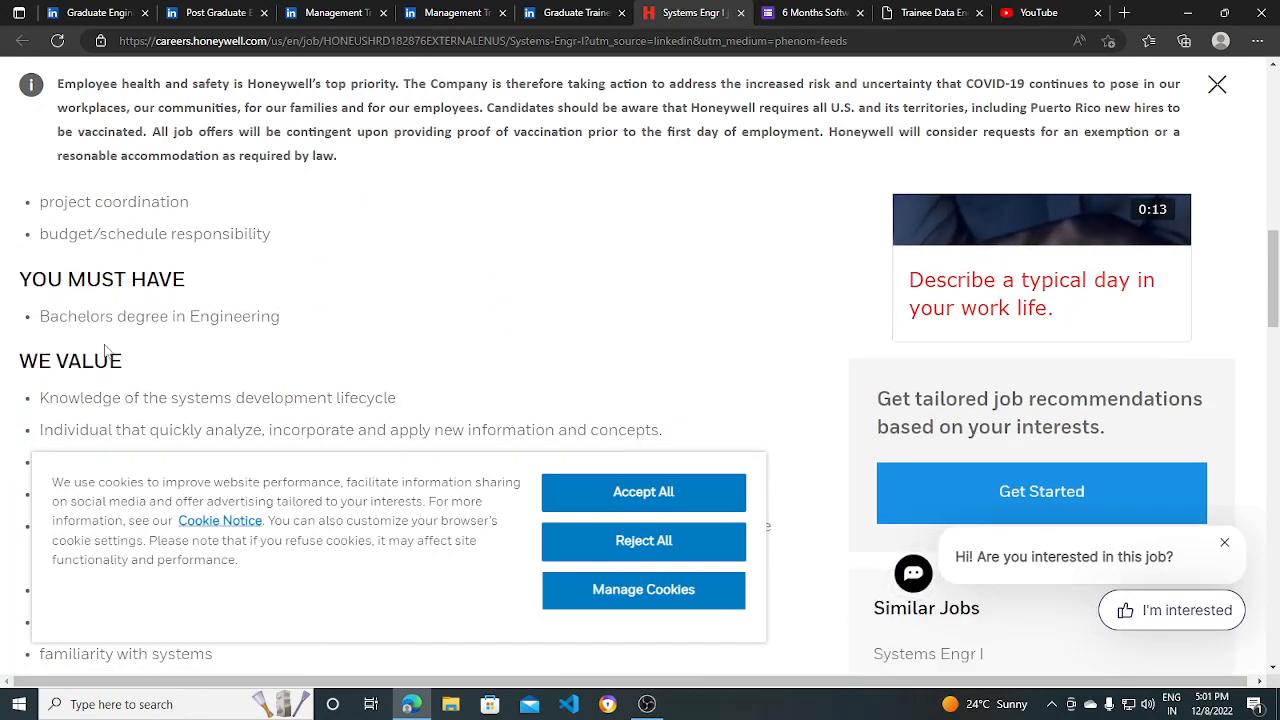
pyautogui.doubleClick(160, 316)
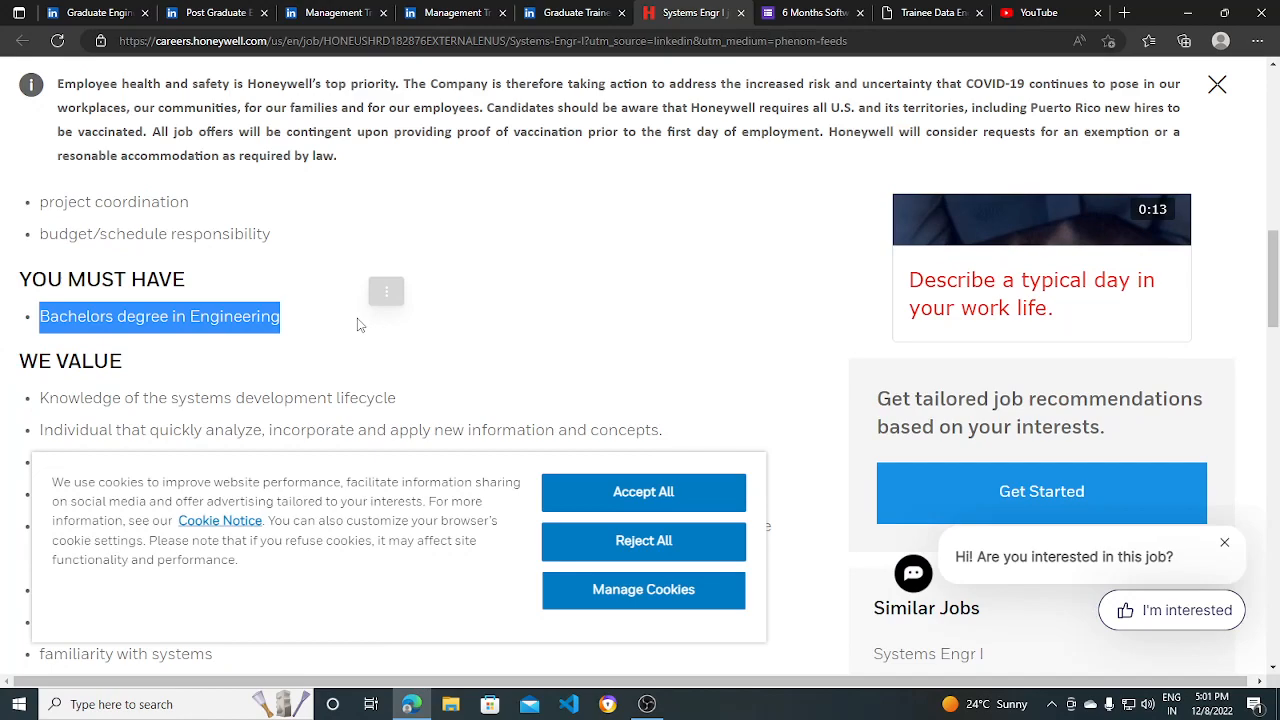
pyautogui.scroll(-3)
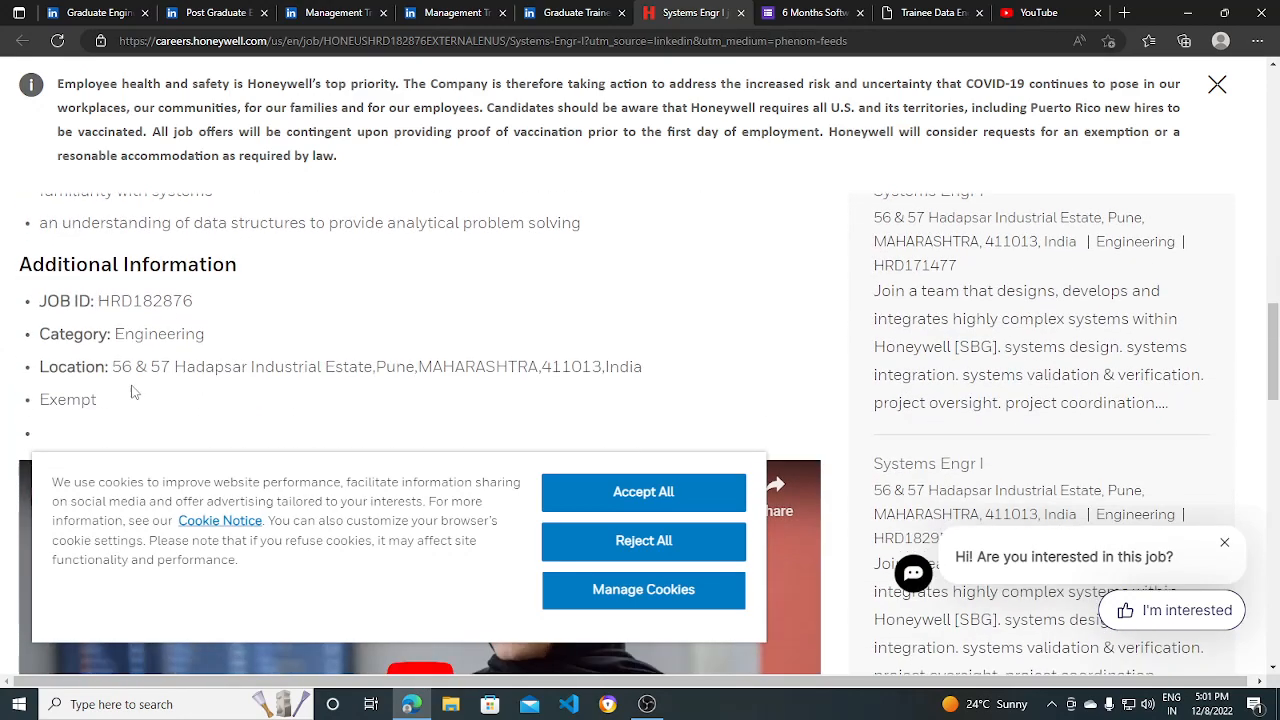
pyautogui.scroll(3)
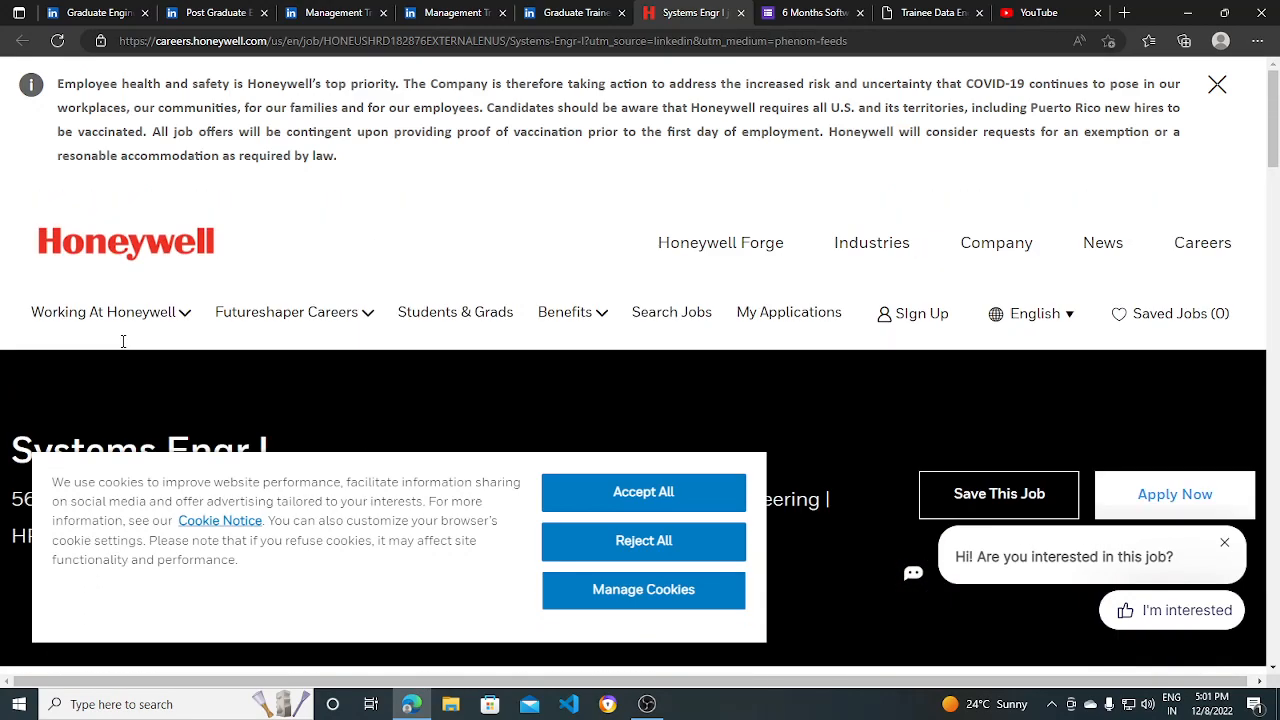
# Review the Flexmoney 6 Months Software Developer Internship form's description and required questions without filling it.
pyautogui.click(810, 12)
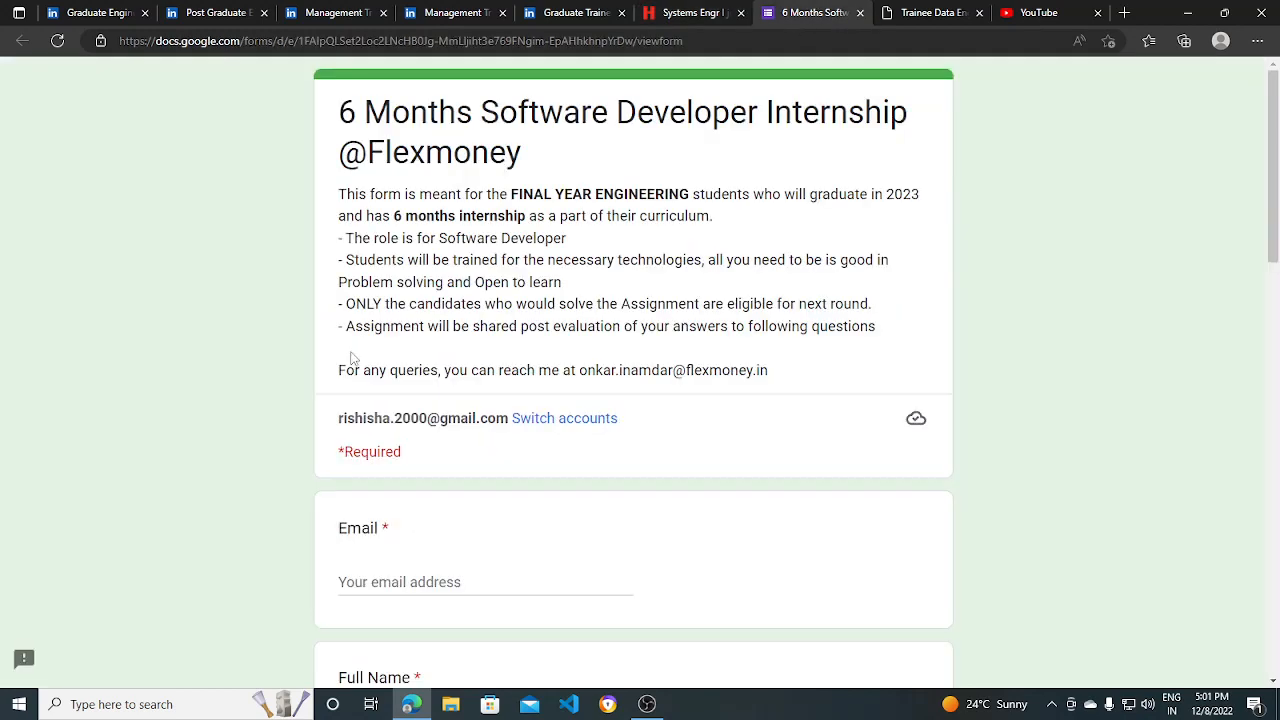
pyautogui.moveTo(324, 116)
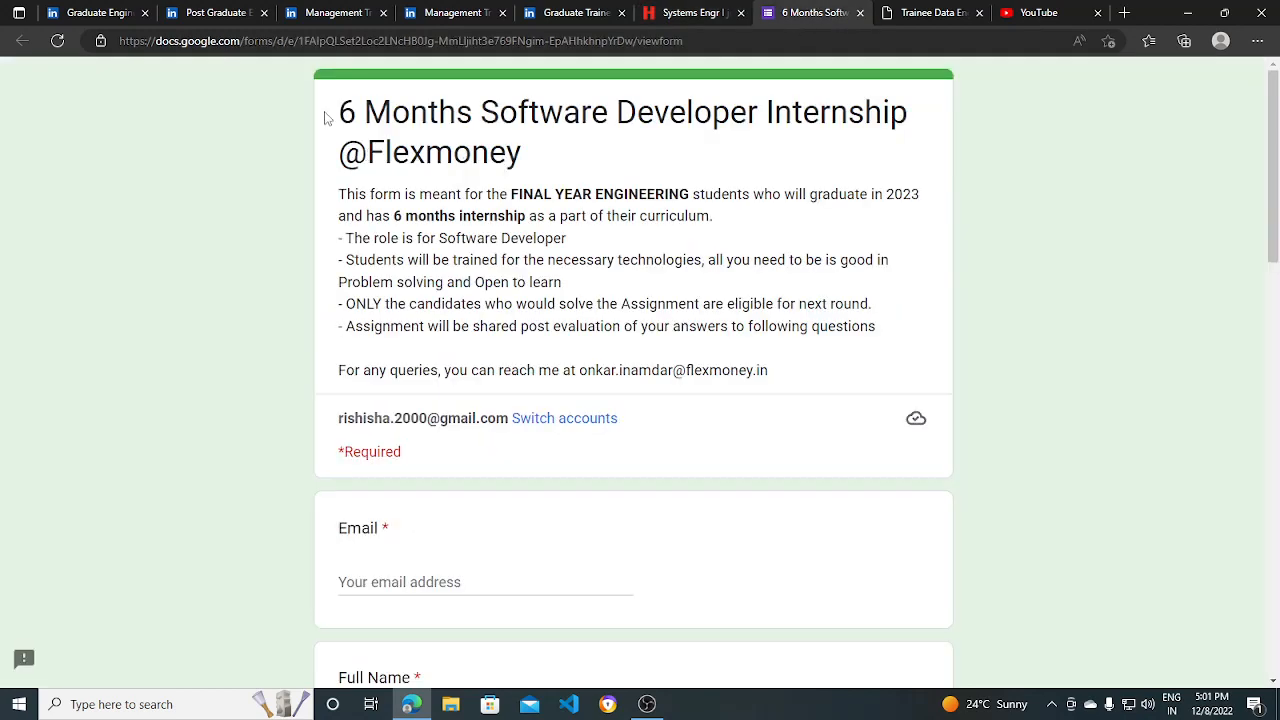
pyautogui.moveTo(716, 184)
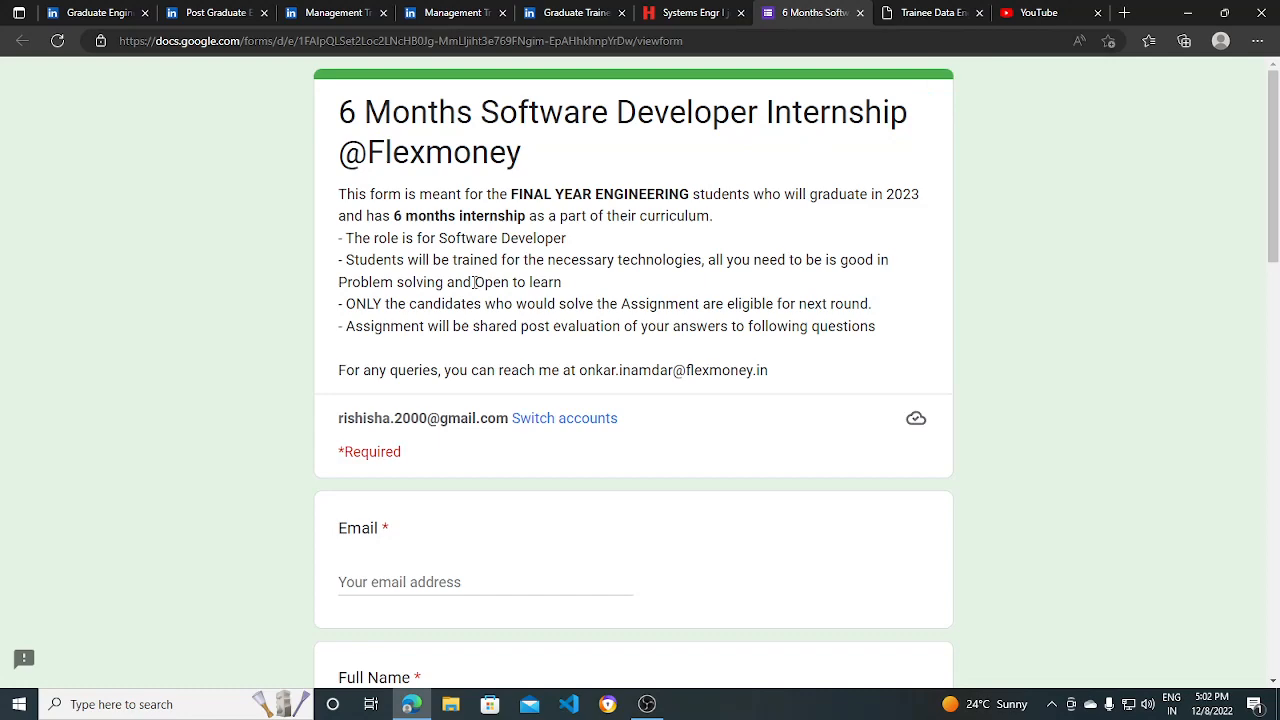
pyautogui.scroll(-3)
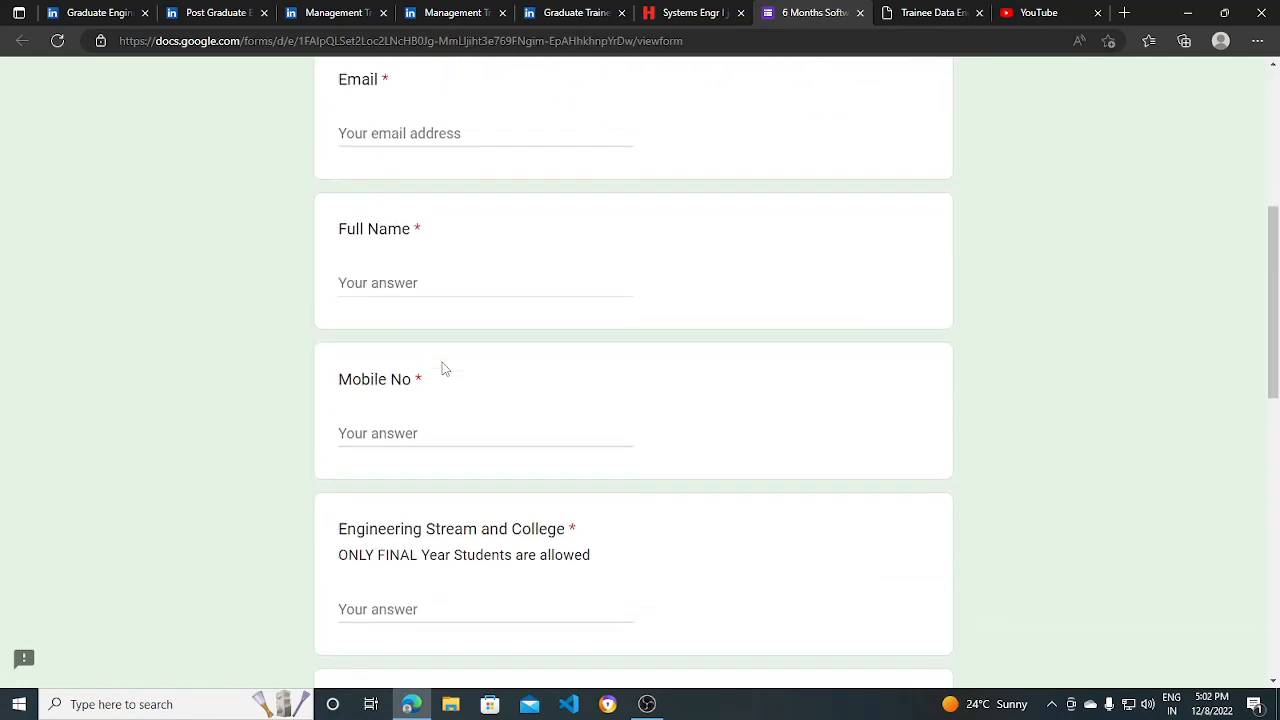
pyautogui.scroll(-3)
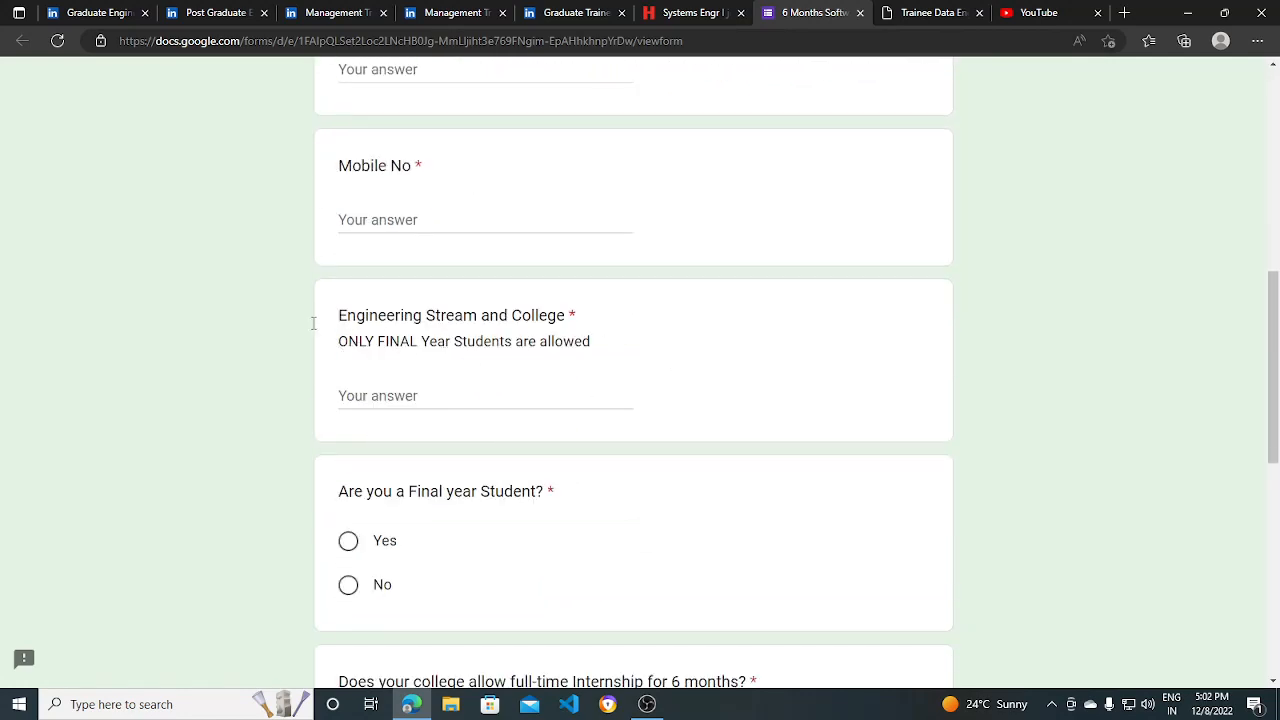
pyautogui.scroll(3)
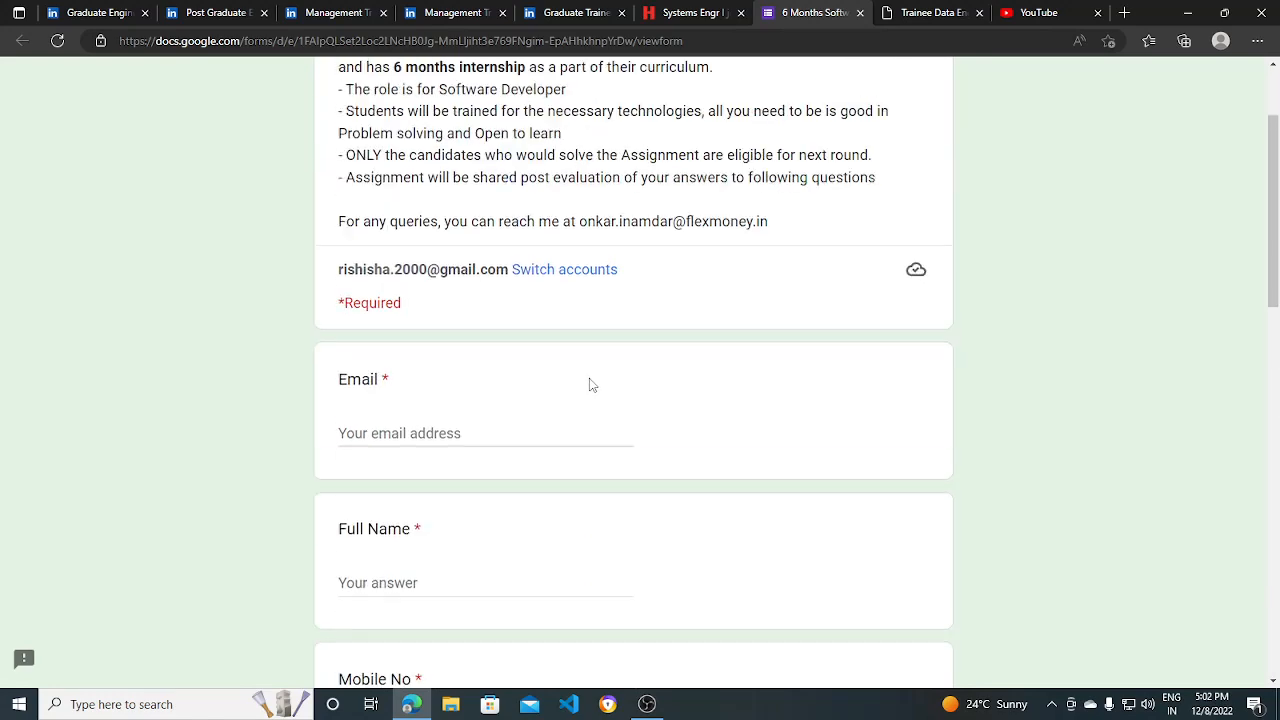
# Read the Milliman Trainee Data Engineer must-have requirements, highlighting the Apache Spark line, then return to the Honeywell posting.
pyautogui.click(930, 12)
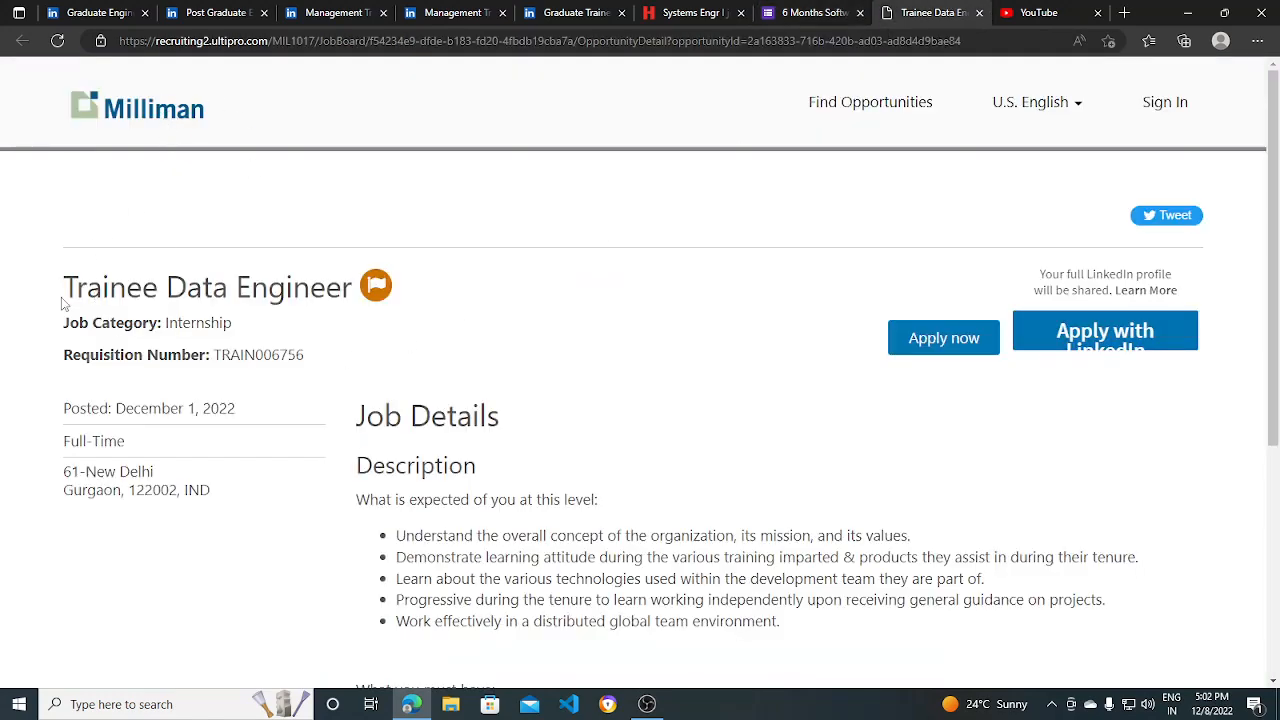
pyautogui.scroll(-3)
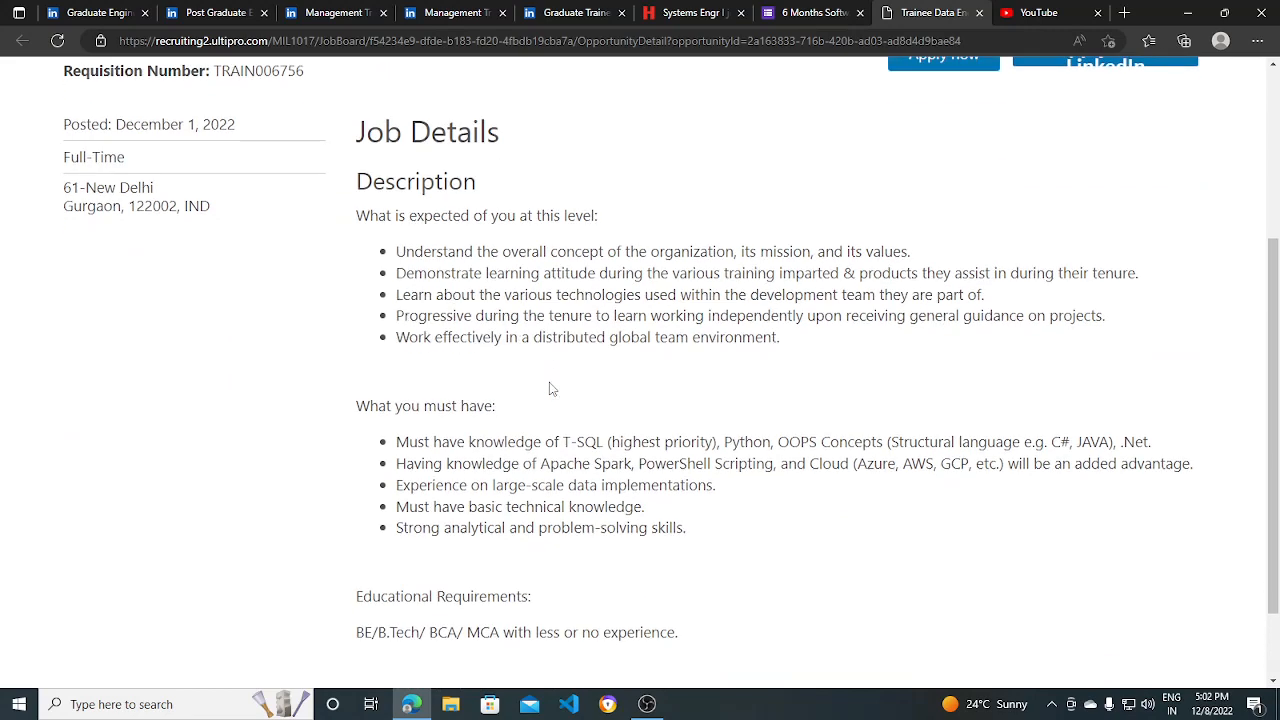
pyautogui.scroll(-3)
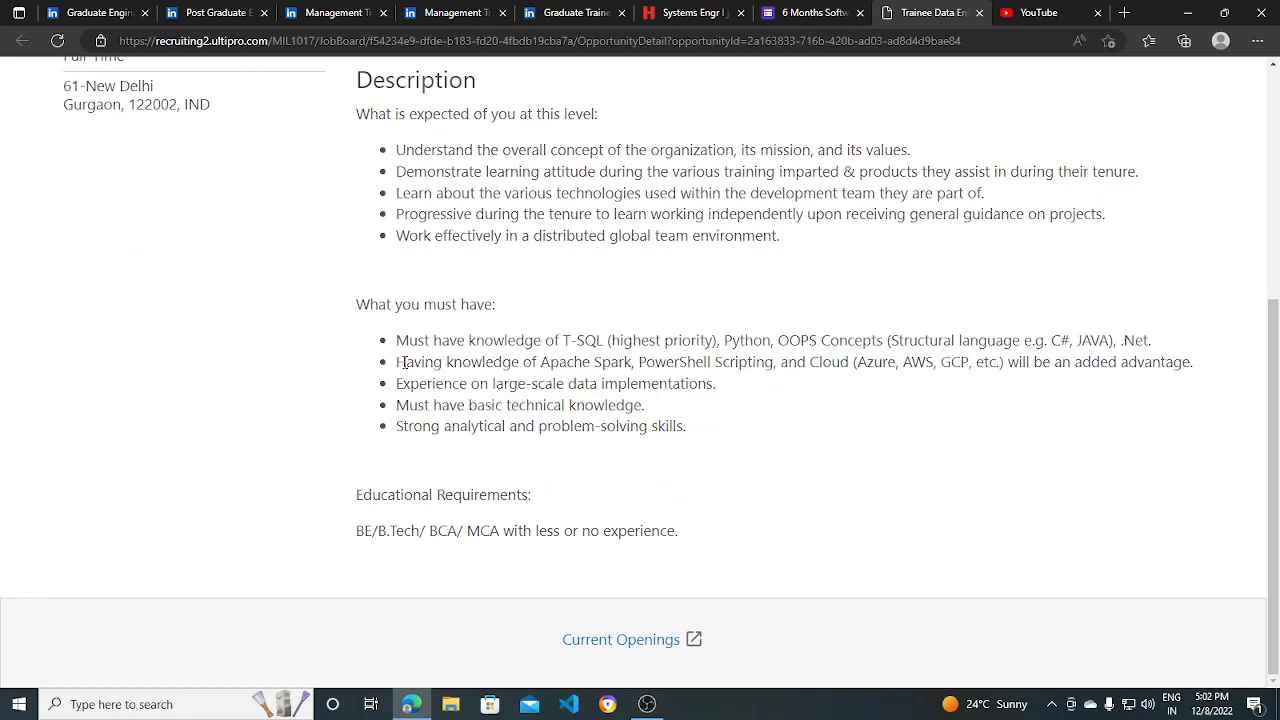
pyautogui.moveTo(396, 340); pyautogui.dragTo(510, 340)
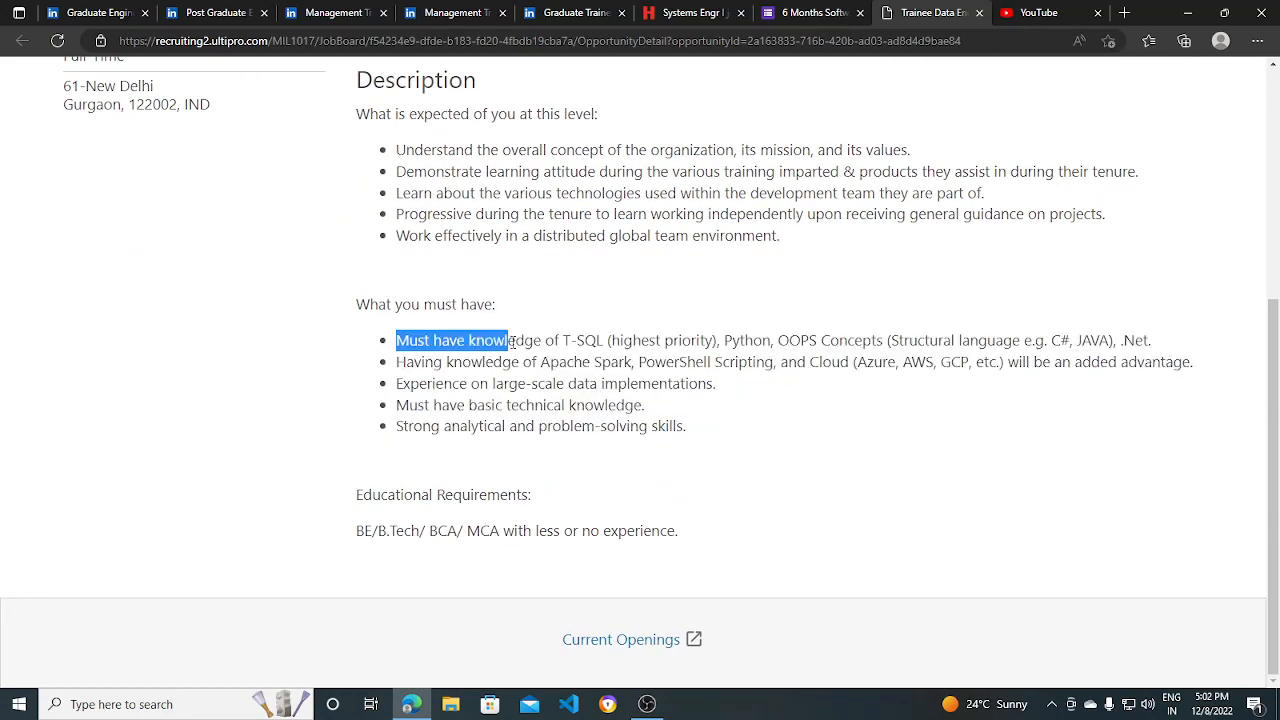
pyautogui.click(820, 340)
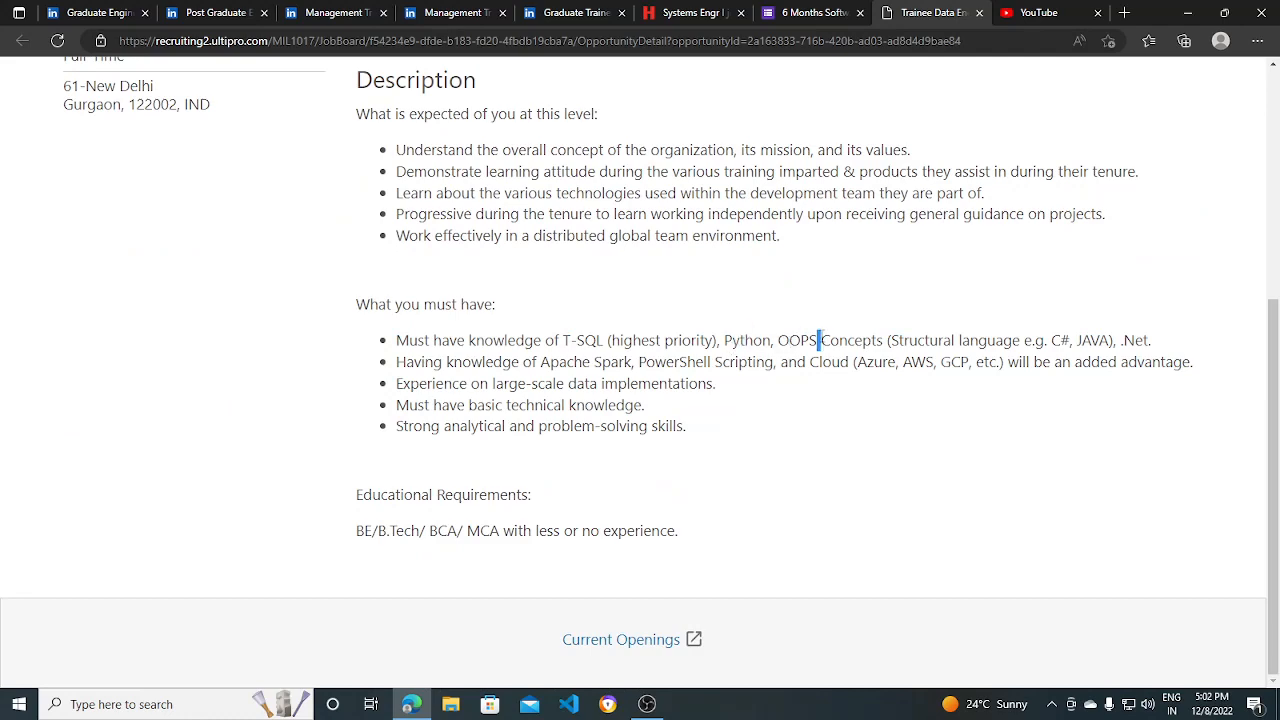
pyautogui.moveTo(396, 362); pyautogui.dragTo(628, 362)
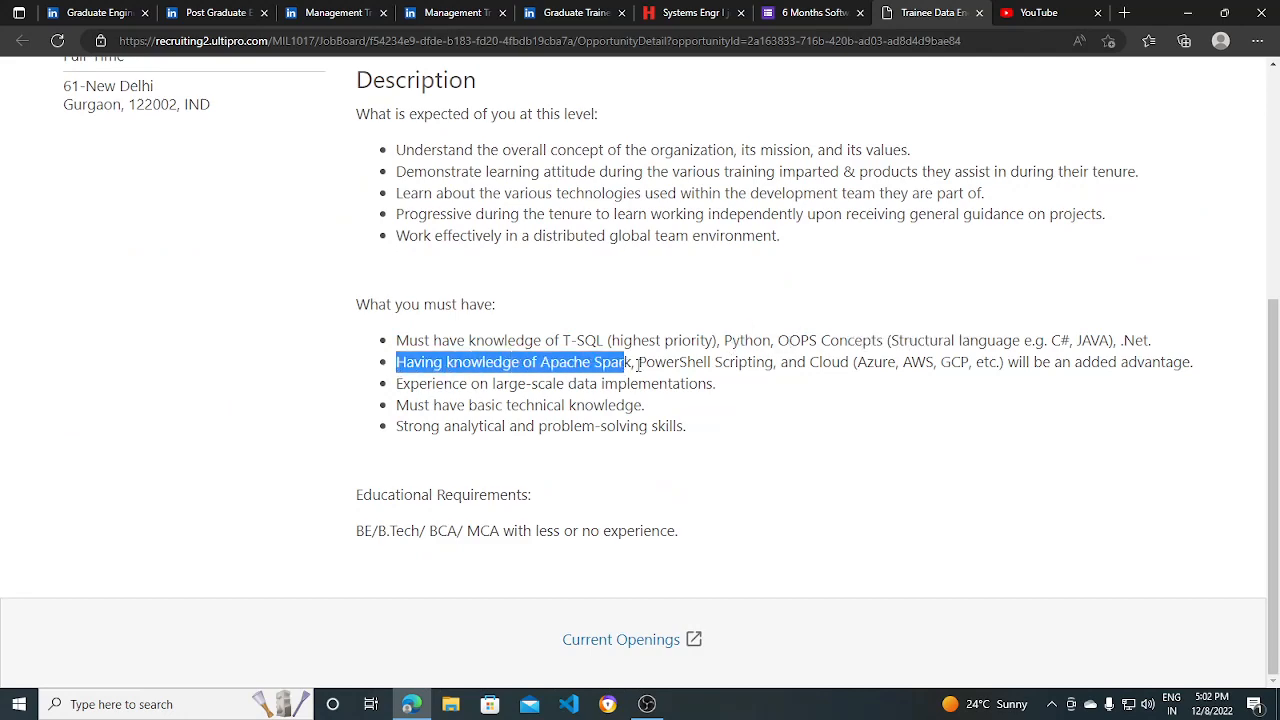
pyautogui.scroll(3)
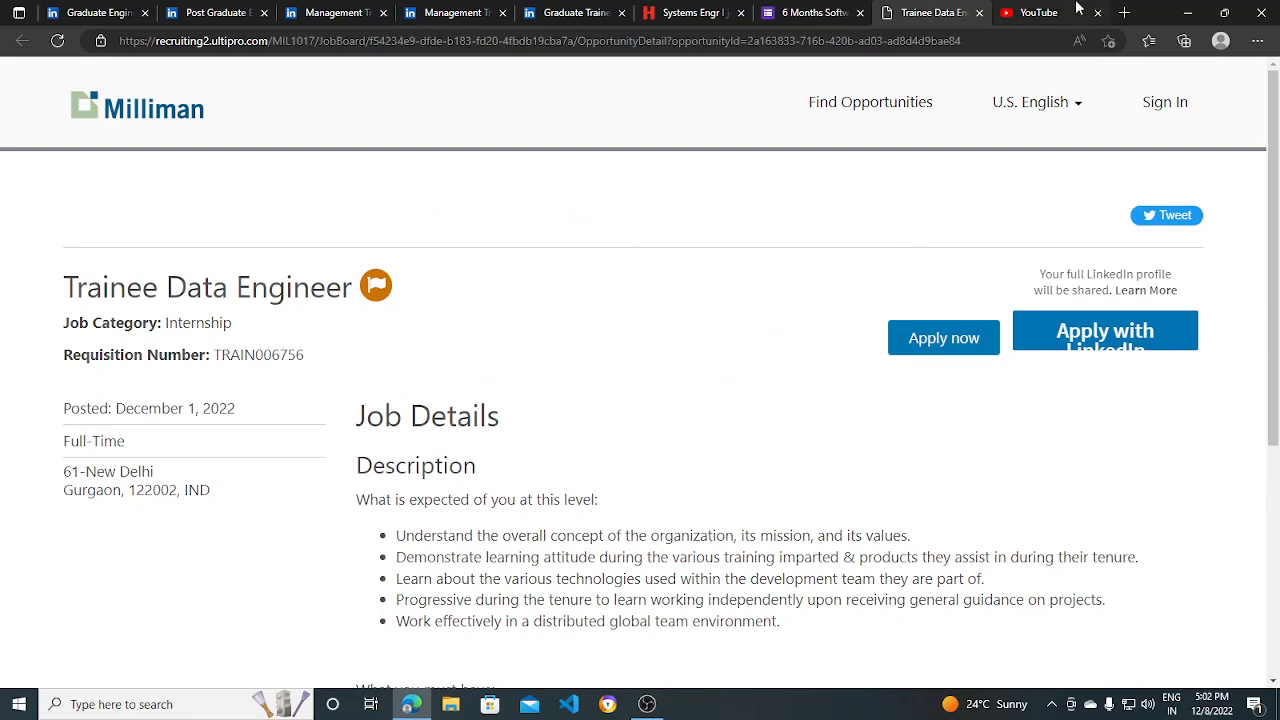
pyautogui.click(684, 12)
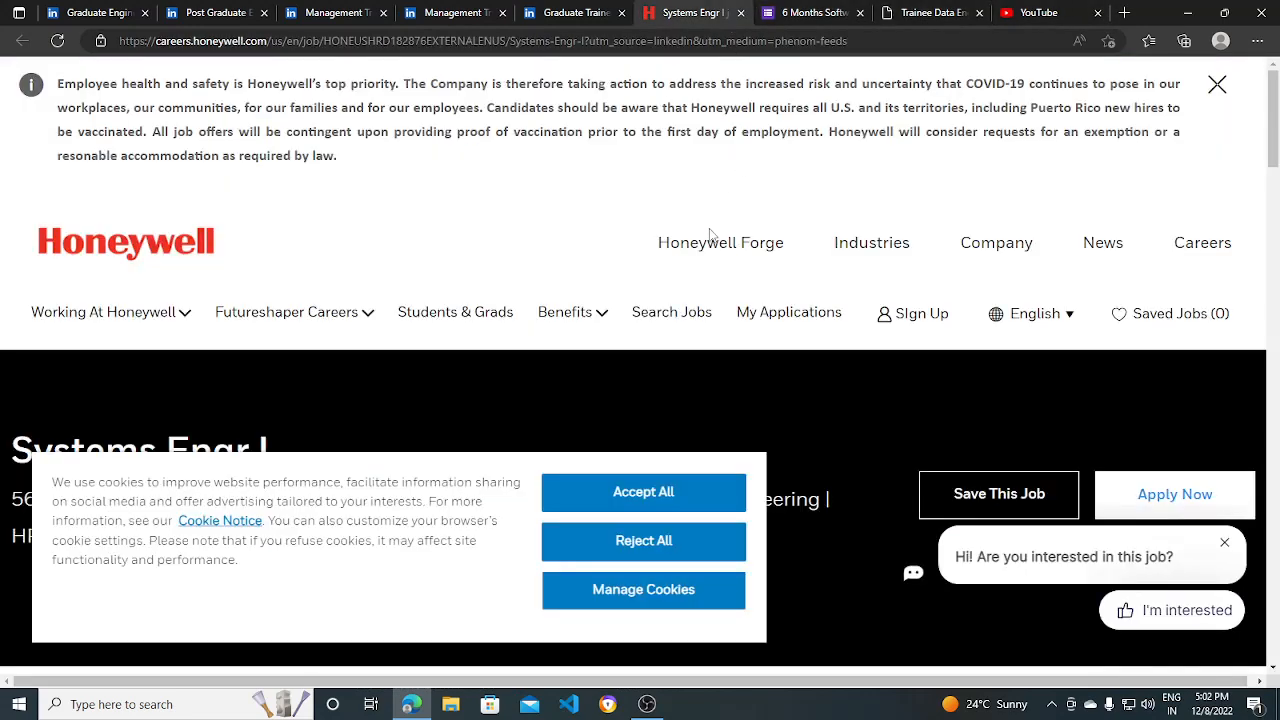